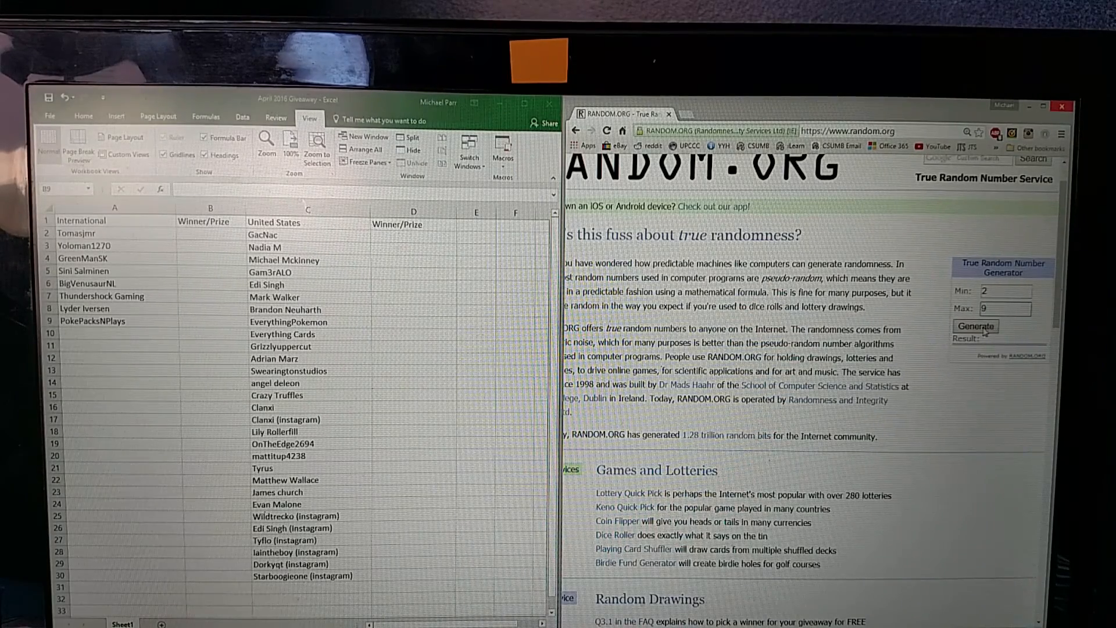
Draw entrant numbers between 2 and 9 and mark Thundershock Gaming and PokePacksNPlays as Winner/Prize.
{"action": "left_click", "coordinate": [976, 325]}
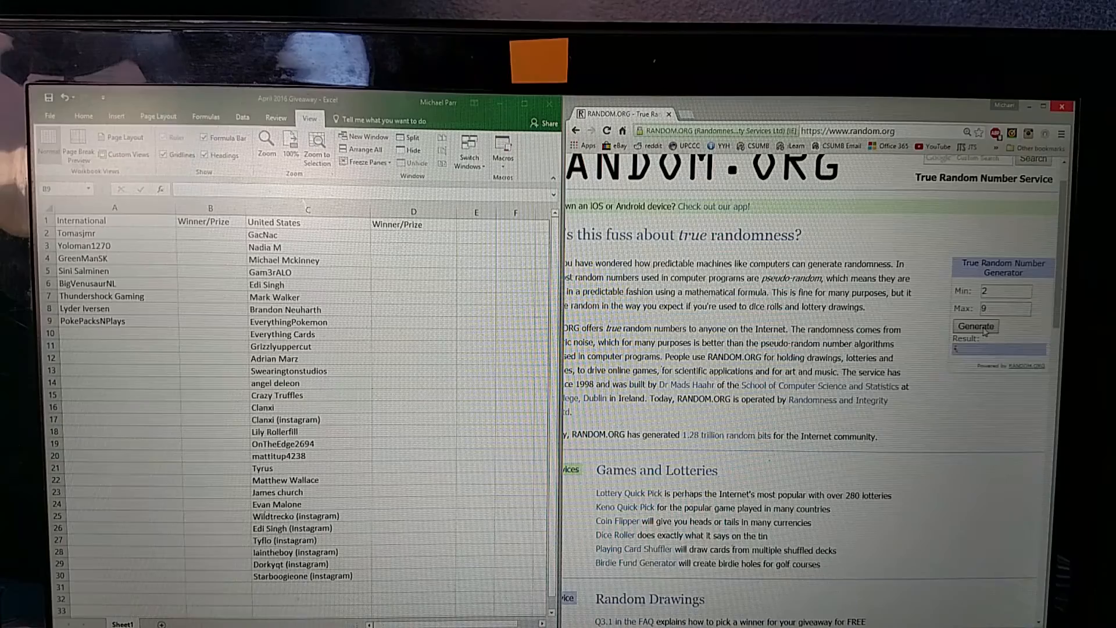
{"action": "left_click", "coordinate": [974, 325]}
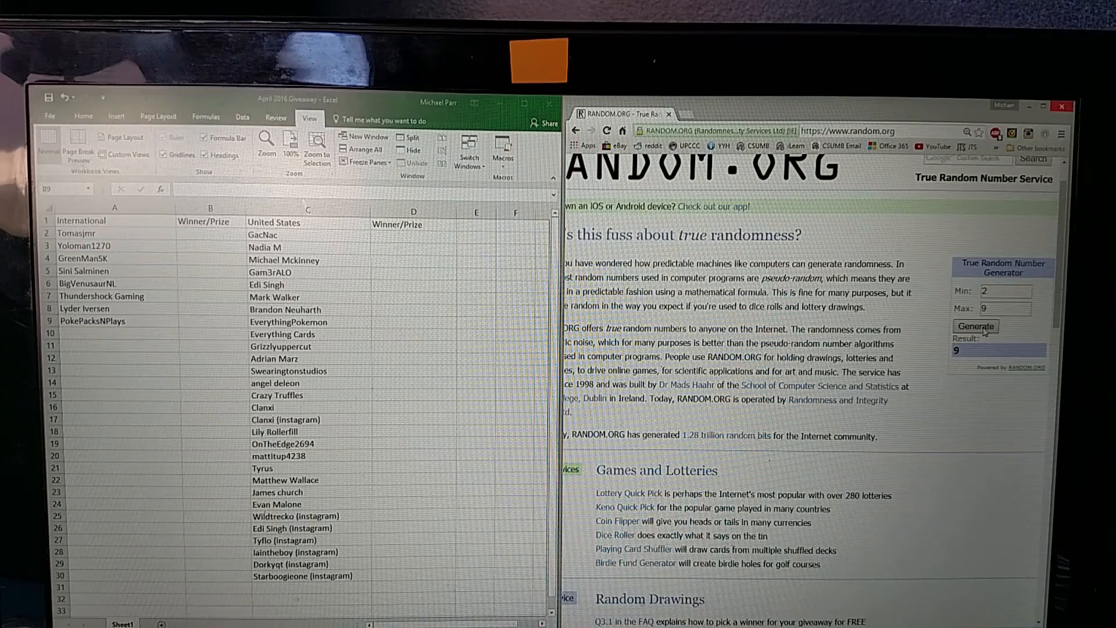
{"action": "left_click", "coordinate": [976, 325]}
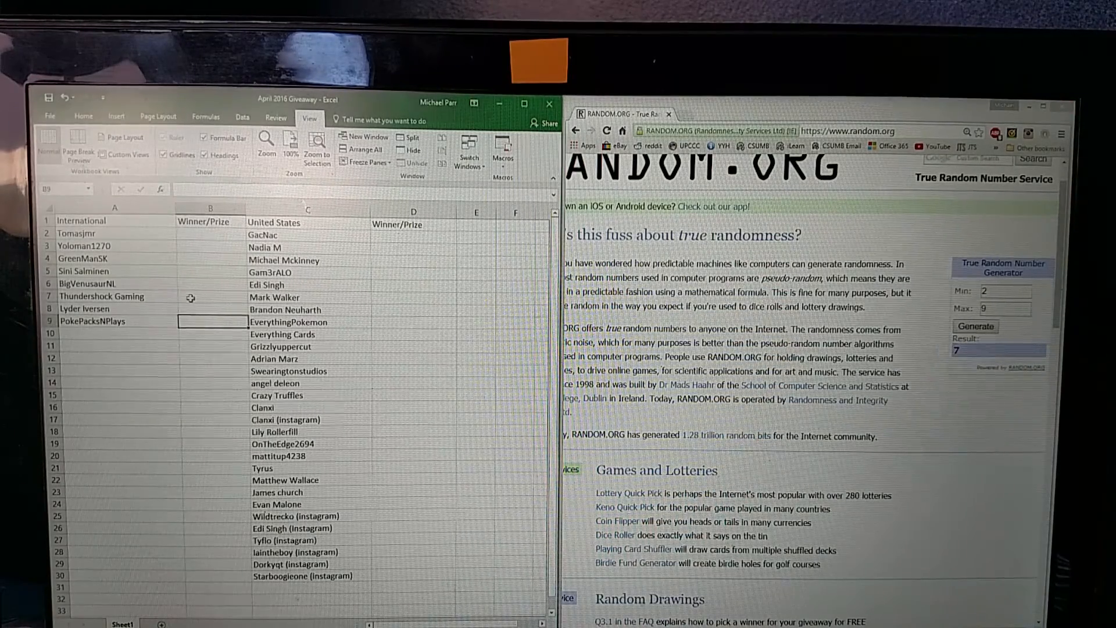
{"action": "type", "text": "winner/prize"}
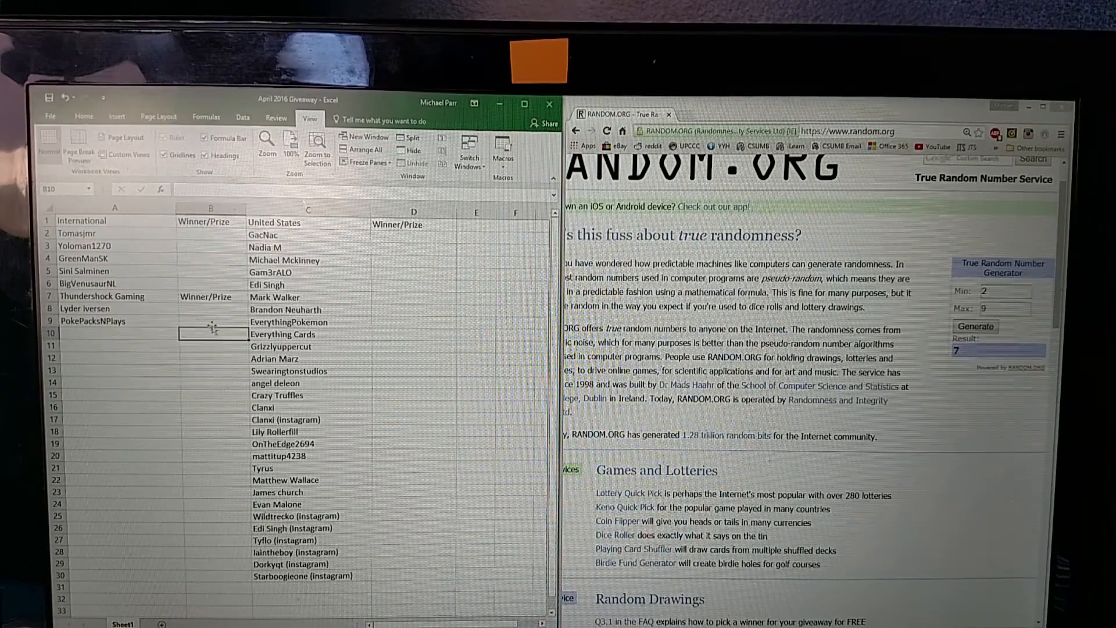
{"action": "type", "text": "Winner/Prize"}
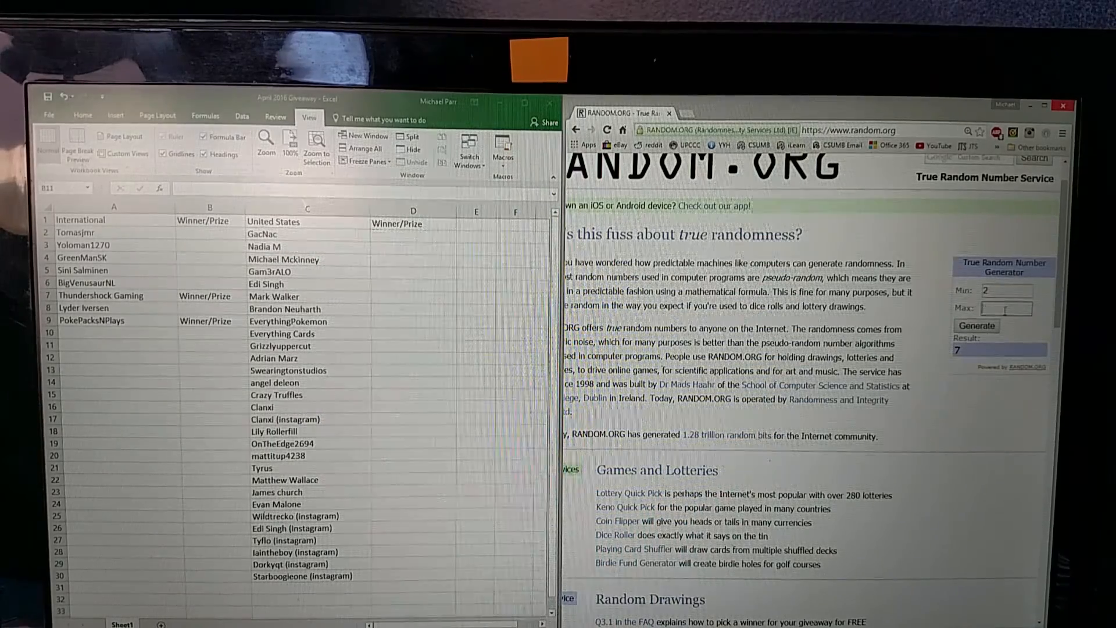
Set the draw range to 2-30, record jolteon beside GacNac in D2, and draw the next number.
{"action": "type", "text": "30"}
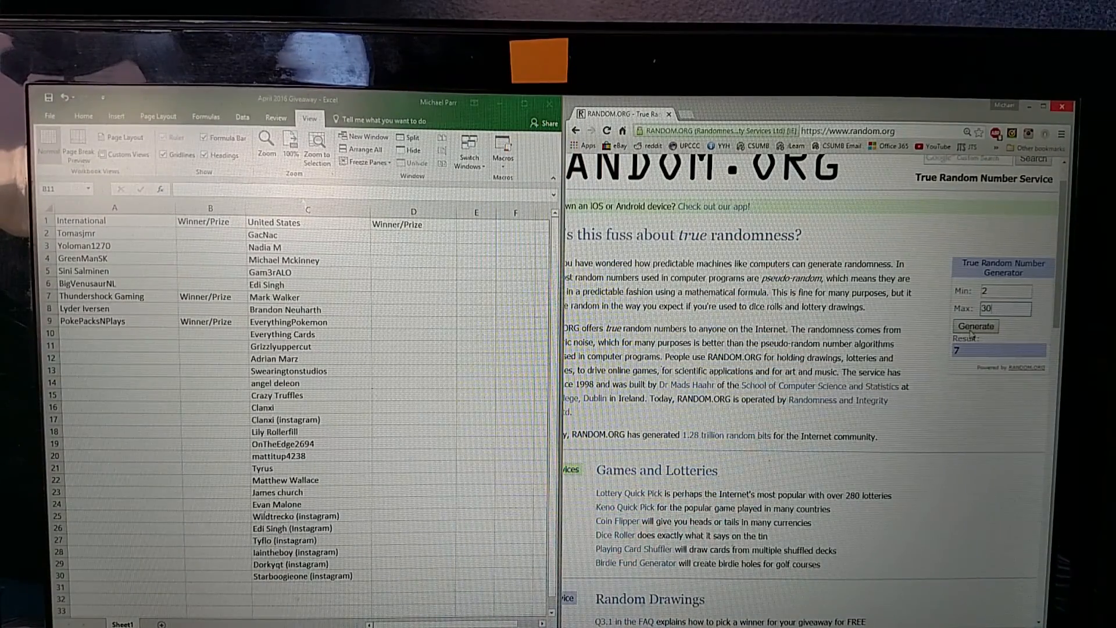
{"action": "left_click", "coordinate": [975, 326]}
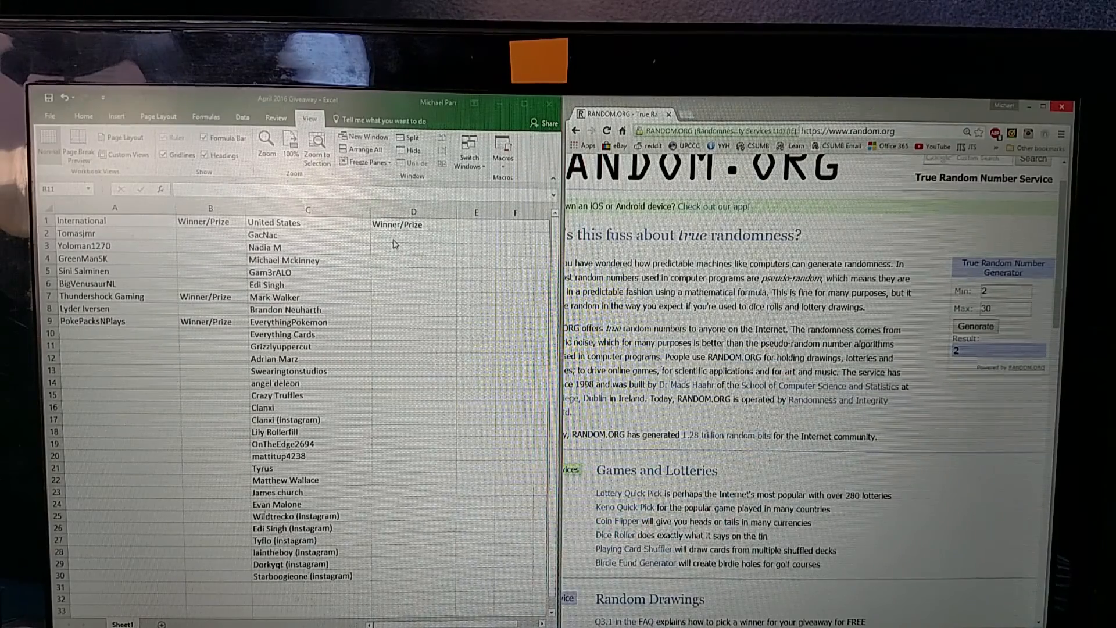
{"action": "left_click", "coordinate": [412, 237]}
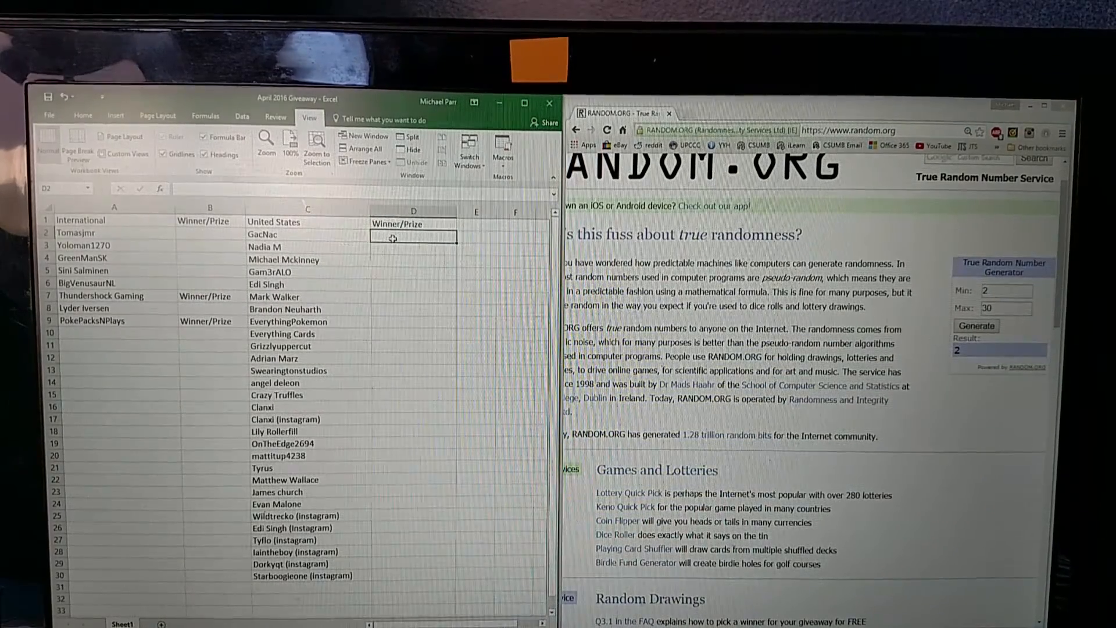
{"action": "type", "text": "jolt"}
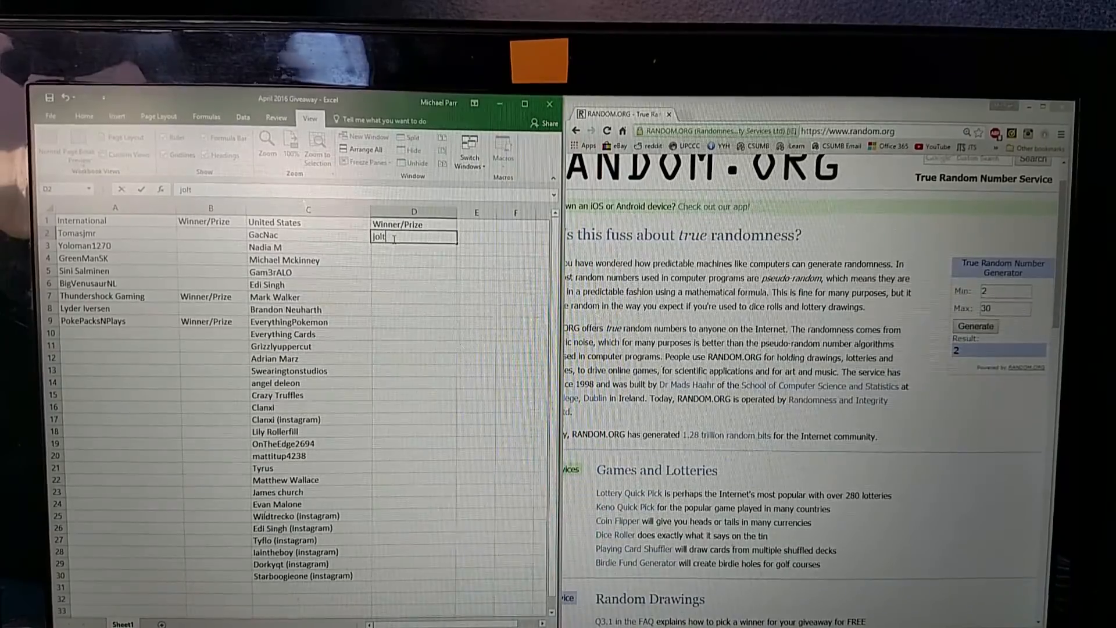
{"action": "type", "text": "eon"}
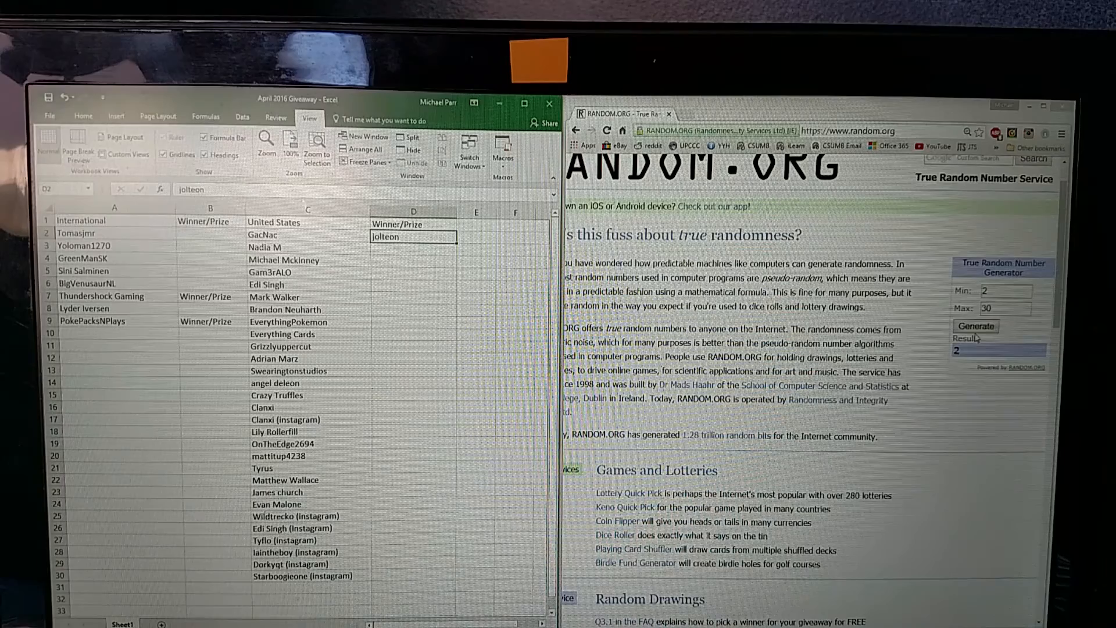
{"action": "left_click", "coordinate": [975, 326]}
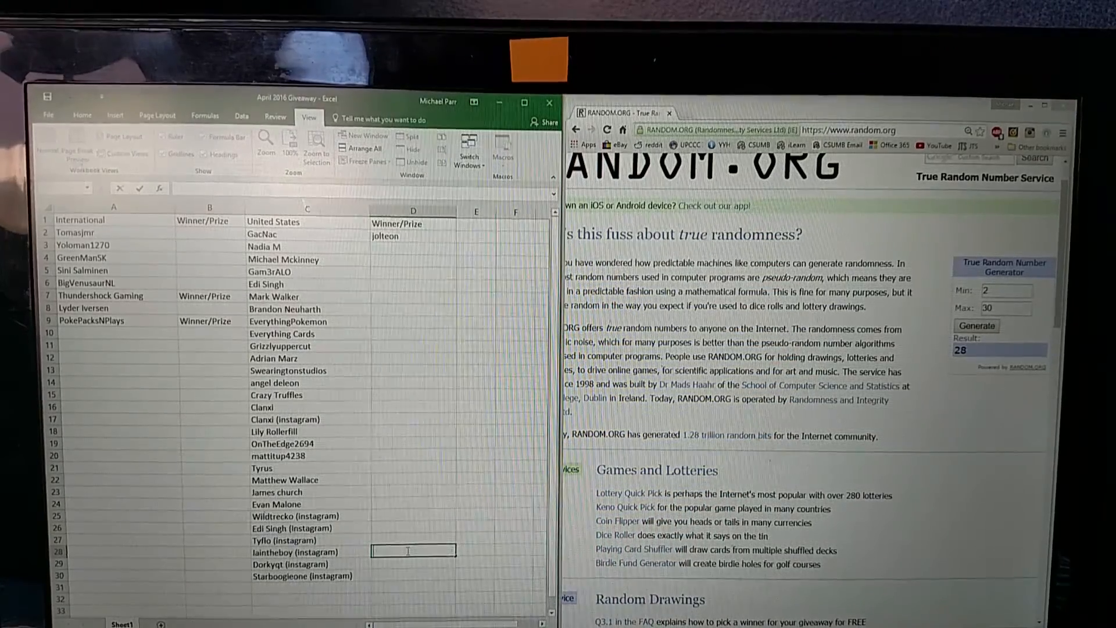
{"action": "type", "text": "m mewtwo"}
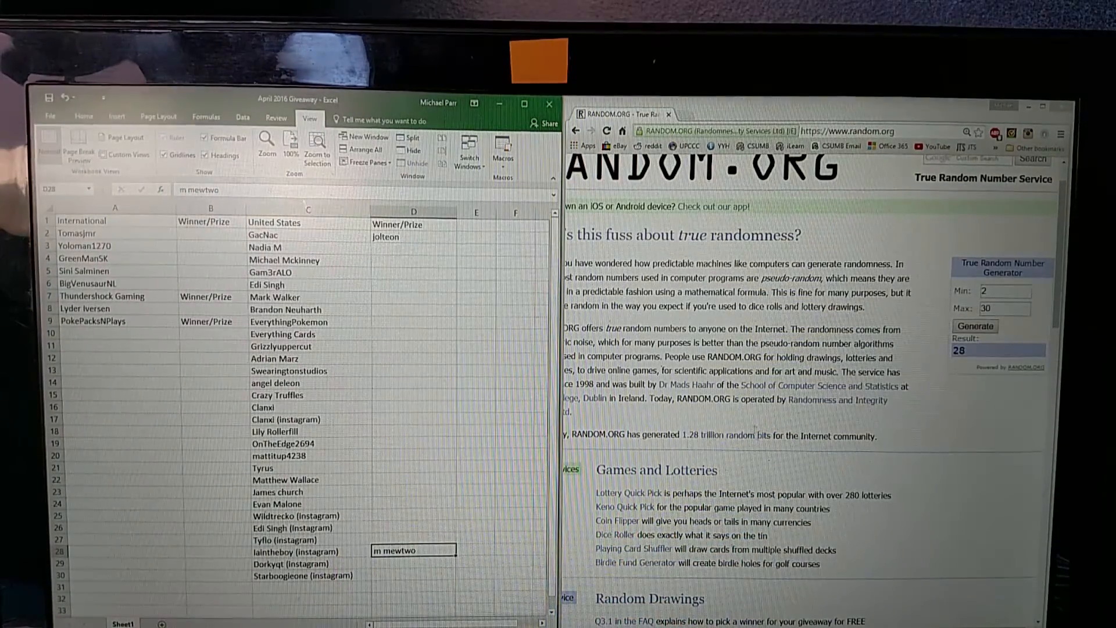
{"action": "left_click", "coordinate": [976, 326]}
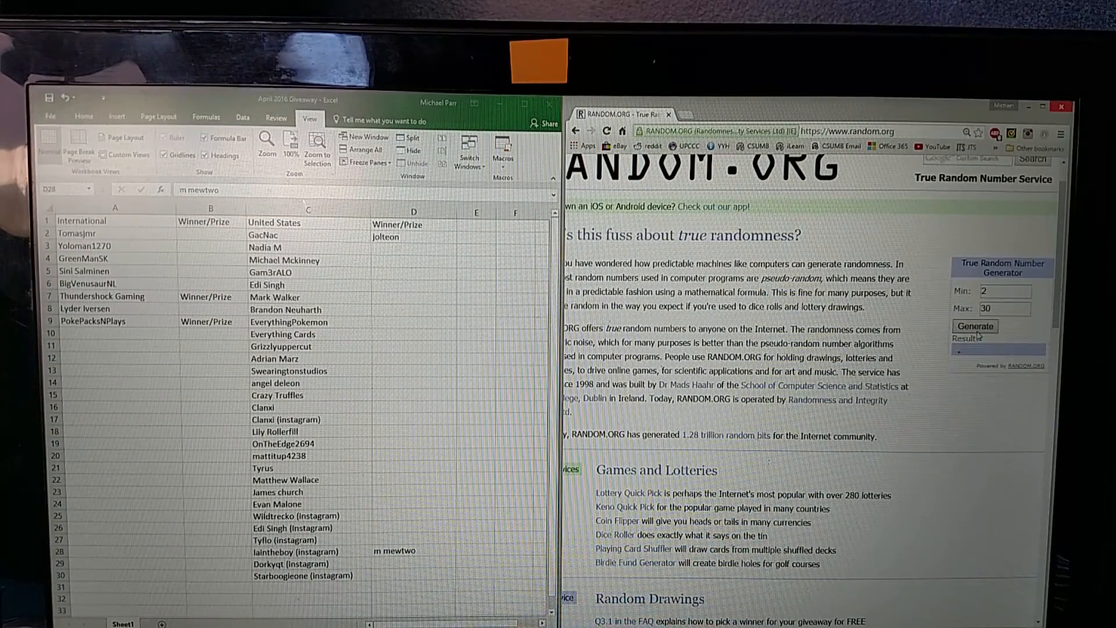
{"action": "left_click", "coordinate": [975, 326]}
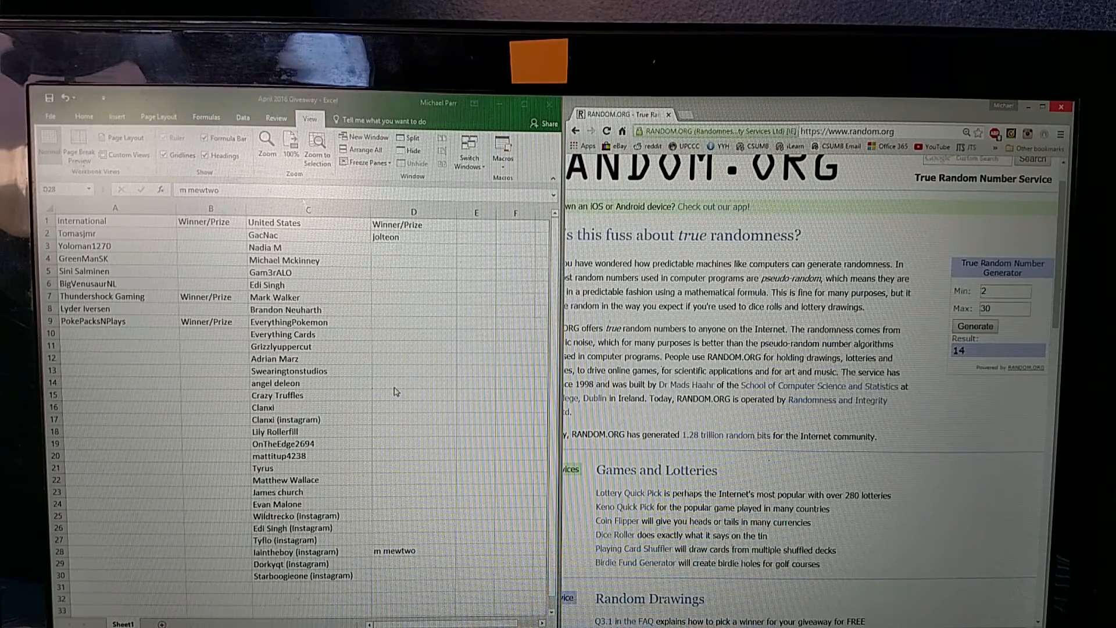
{"action": "left_click", "coordinate": [414, 384]}
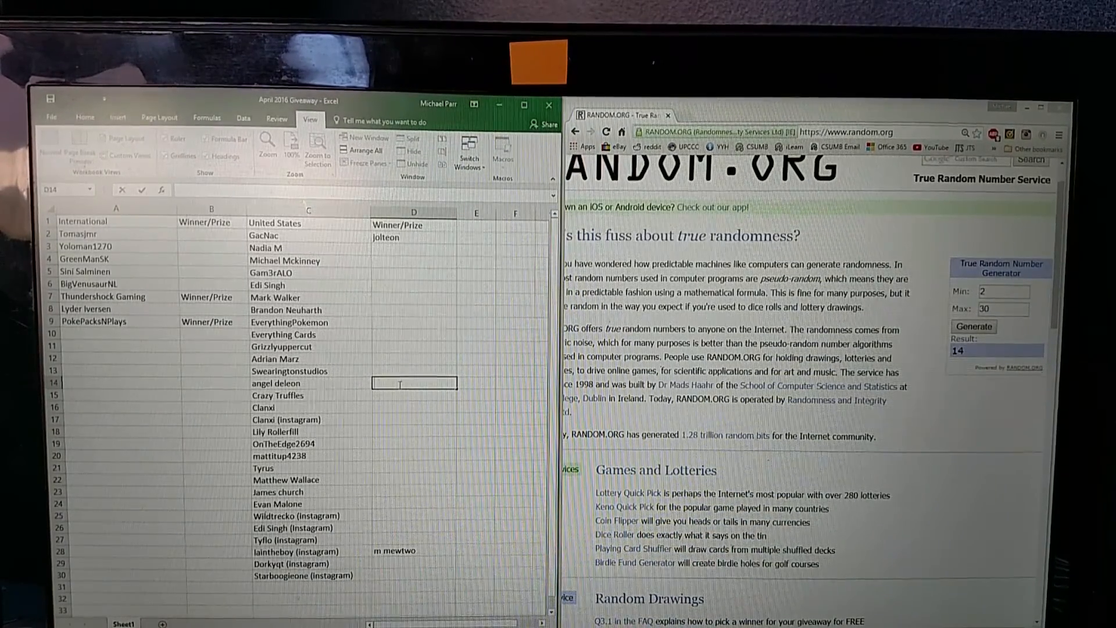
Record chestnaught in D14, draw 16, and begin typing Myth beside Clanxi in D16.
{"action": "type", "text": "chestnaught"}
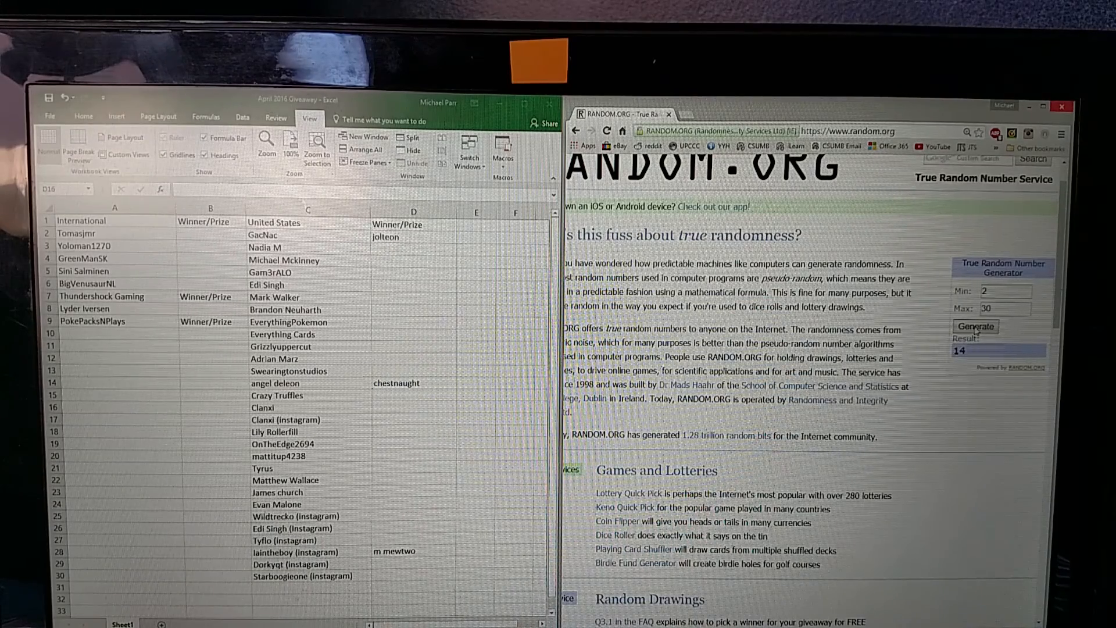
{"action": "left_click", "coordinate": [975, 325]}
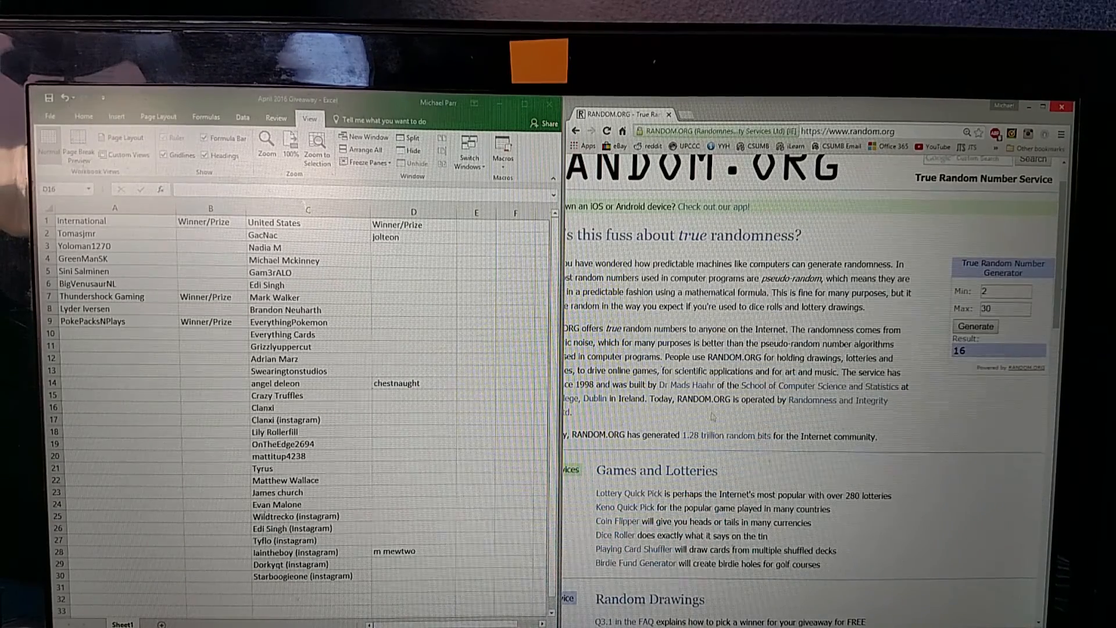
{"action": "left_click", "coordinate": [413, 539]}
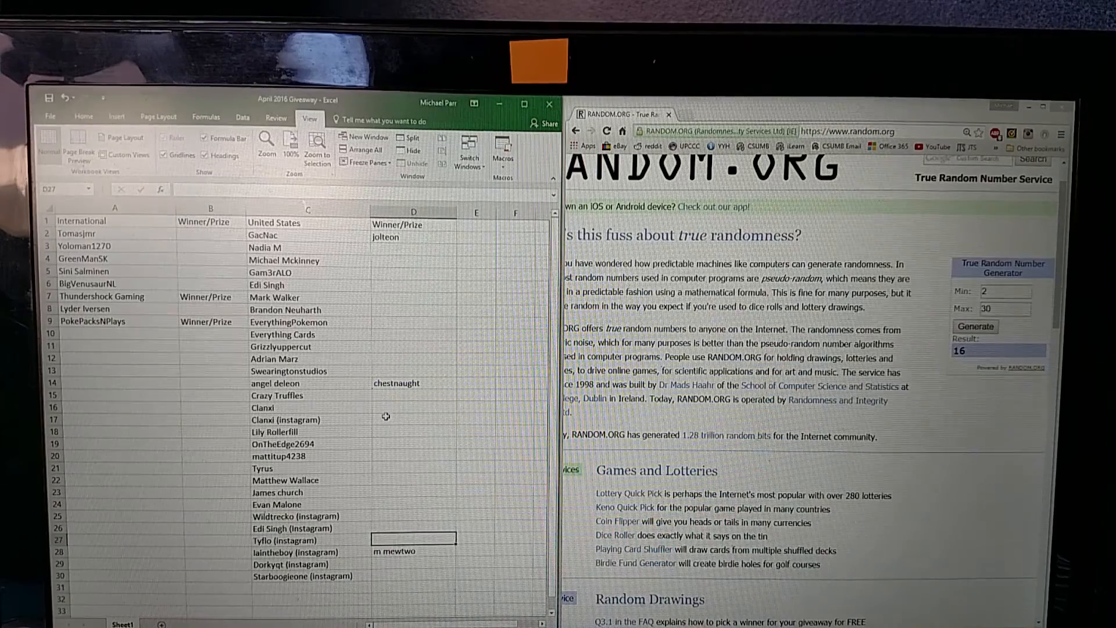
{"action": "left_click", "coordinate": [412, 419]}
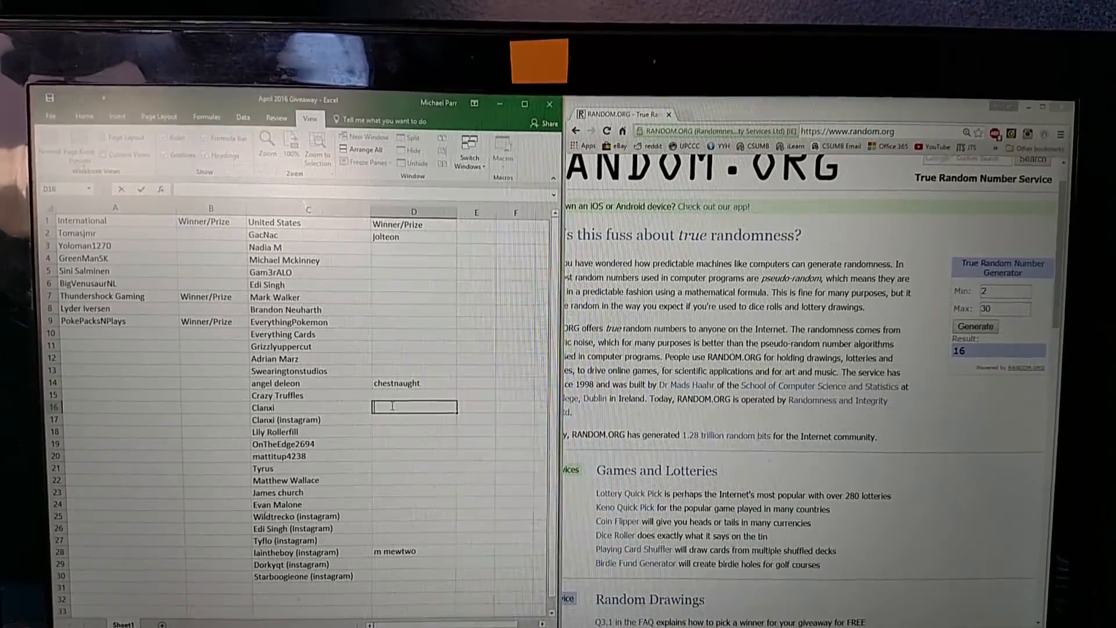
{"action": "type", "text": "Myth"}
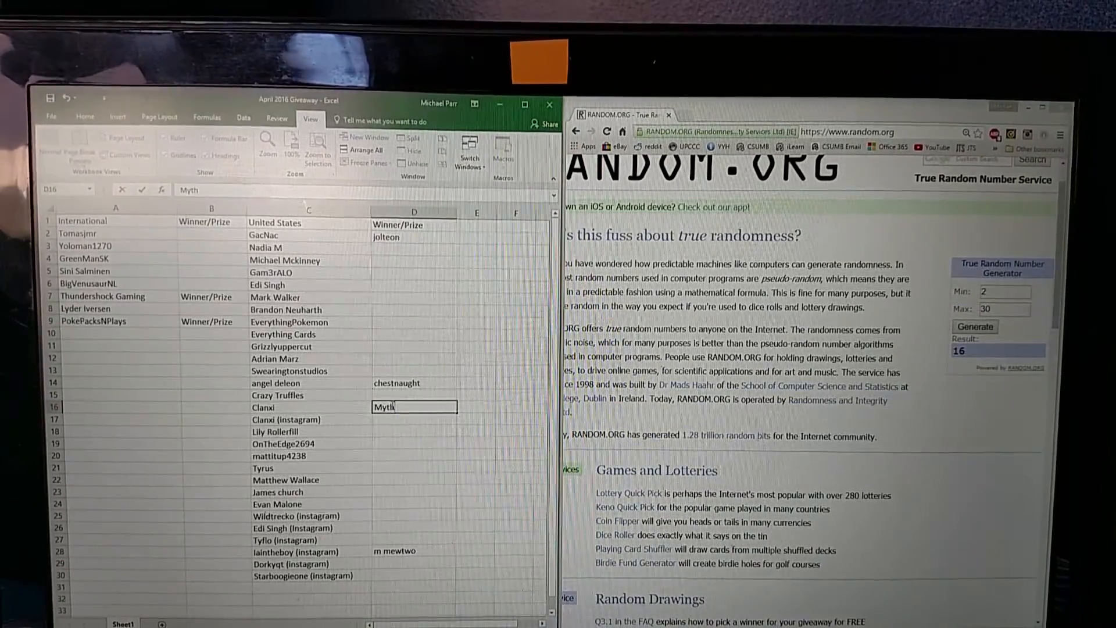